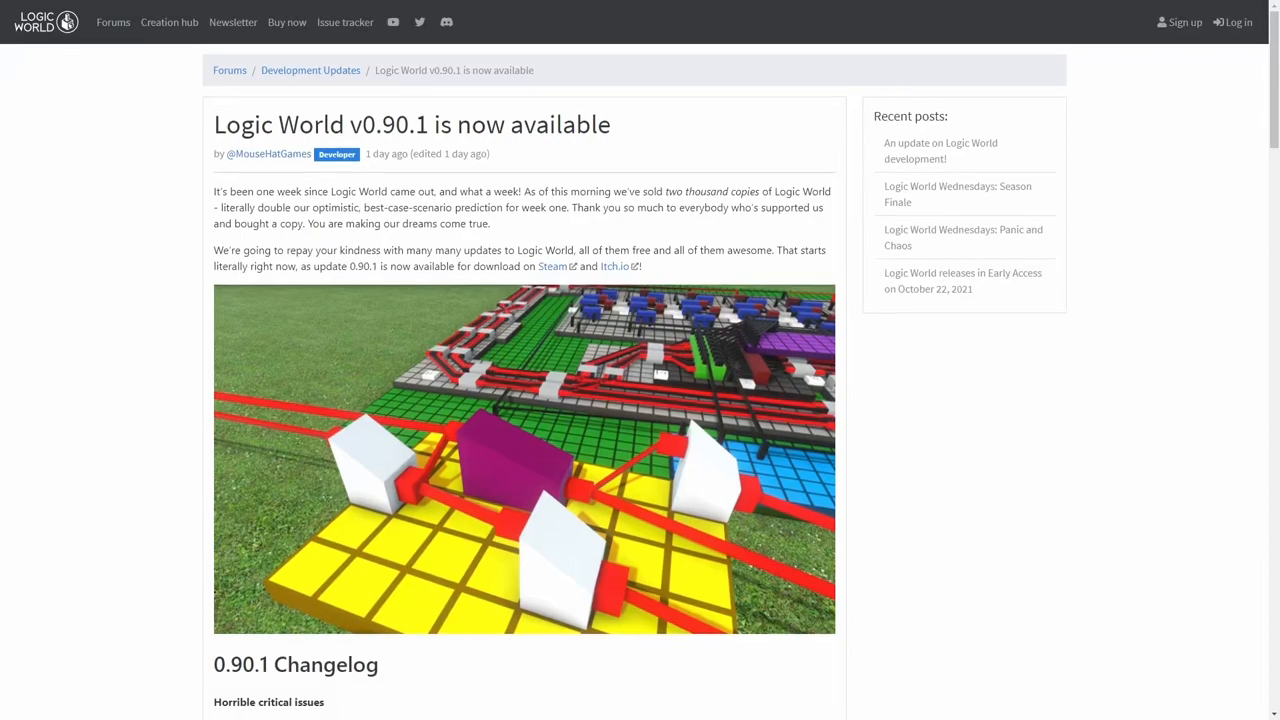
Scroll past the announcement image down to the 0.90.1 changelog's fixes, tweaks and Buffers notes.
scroll("down", 3)
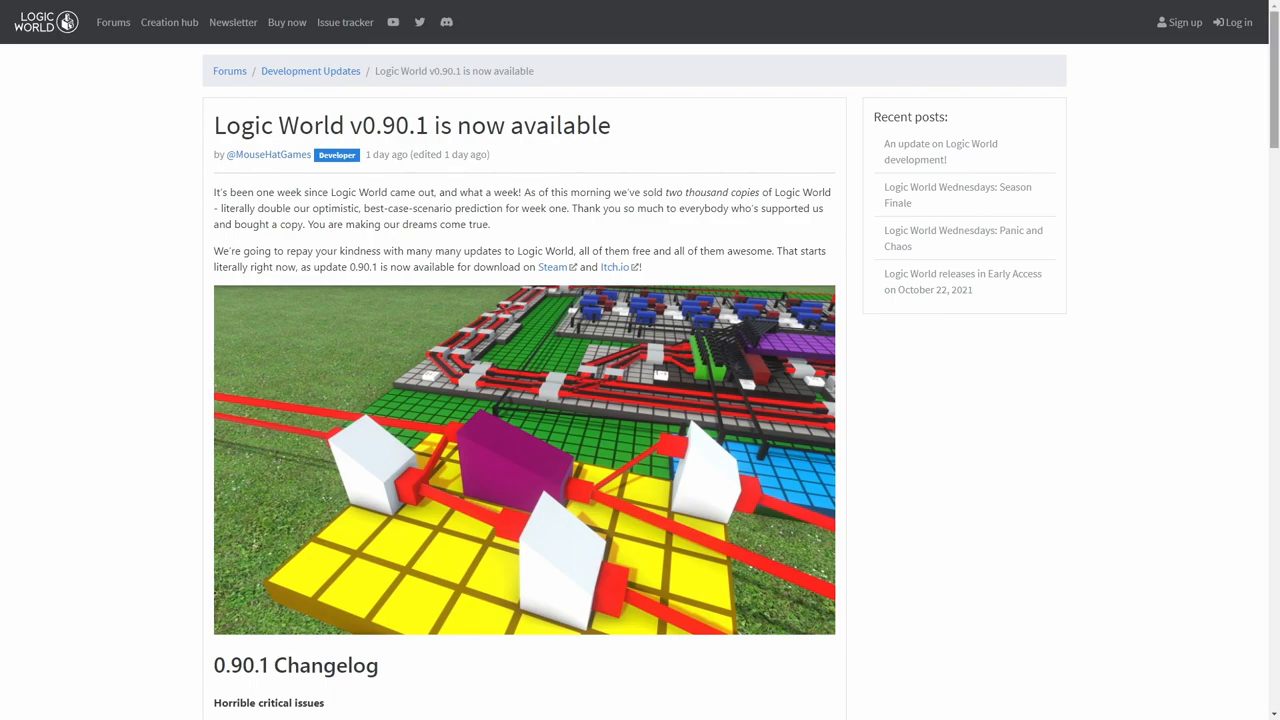
scroll("down", 3)
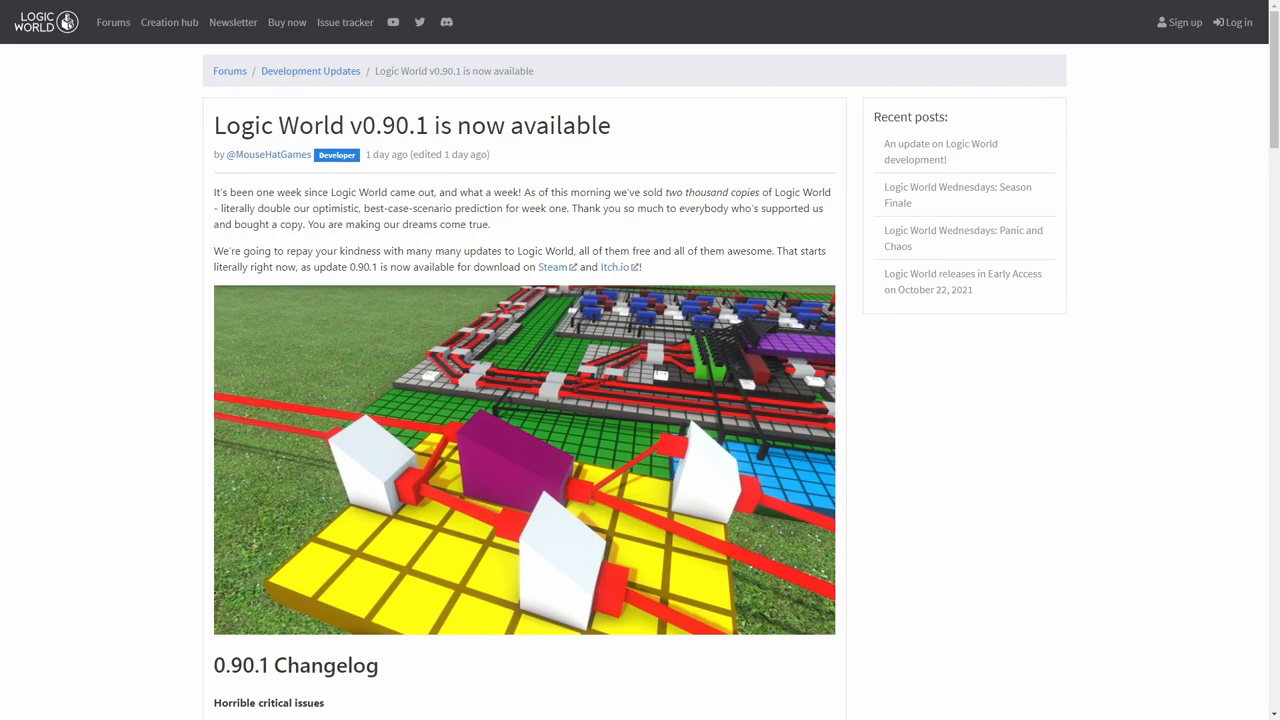
scroll("down", 3)
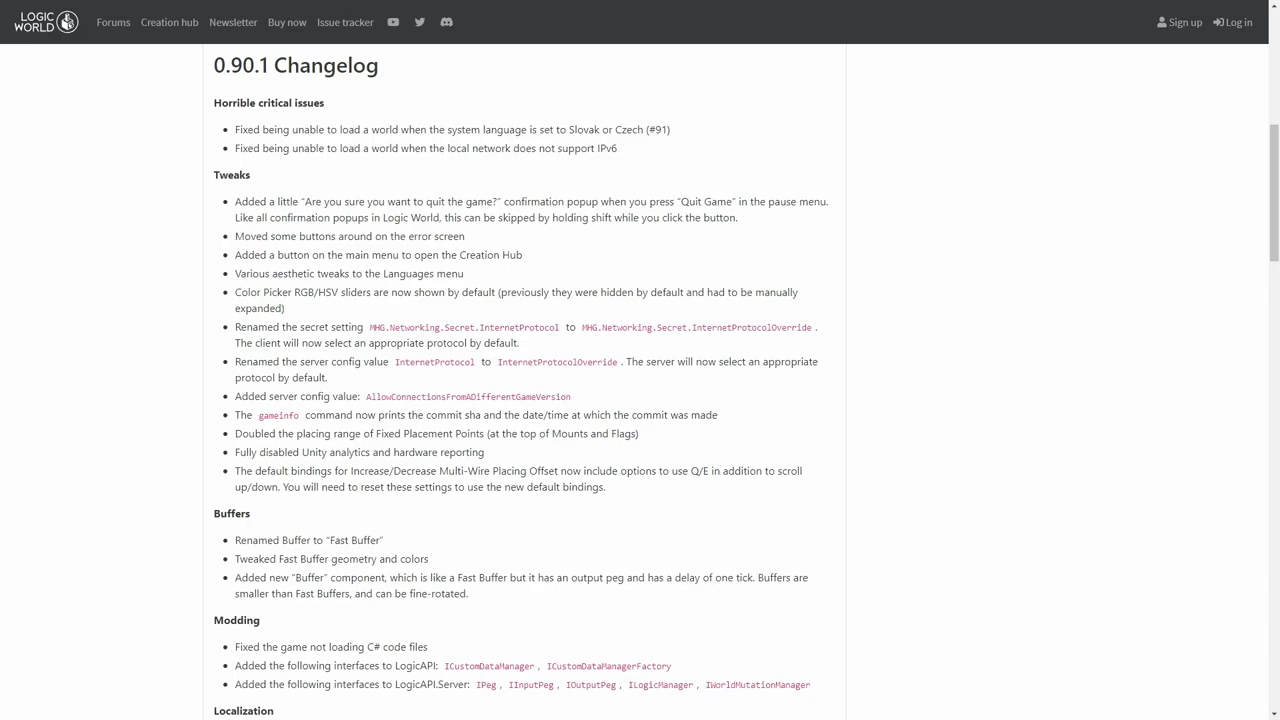
Scroll past Buffers and Modding to the Localization language list.
scroll("down", 3)
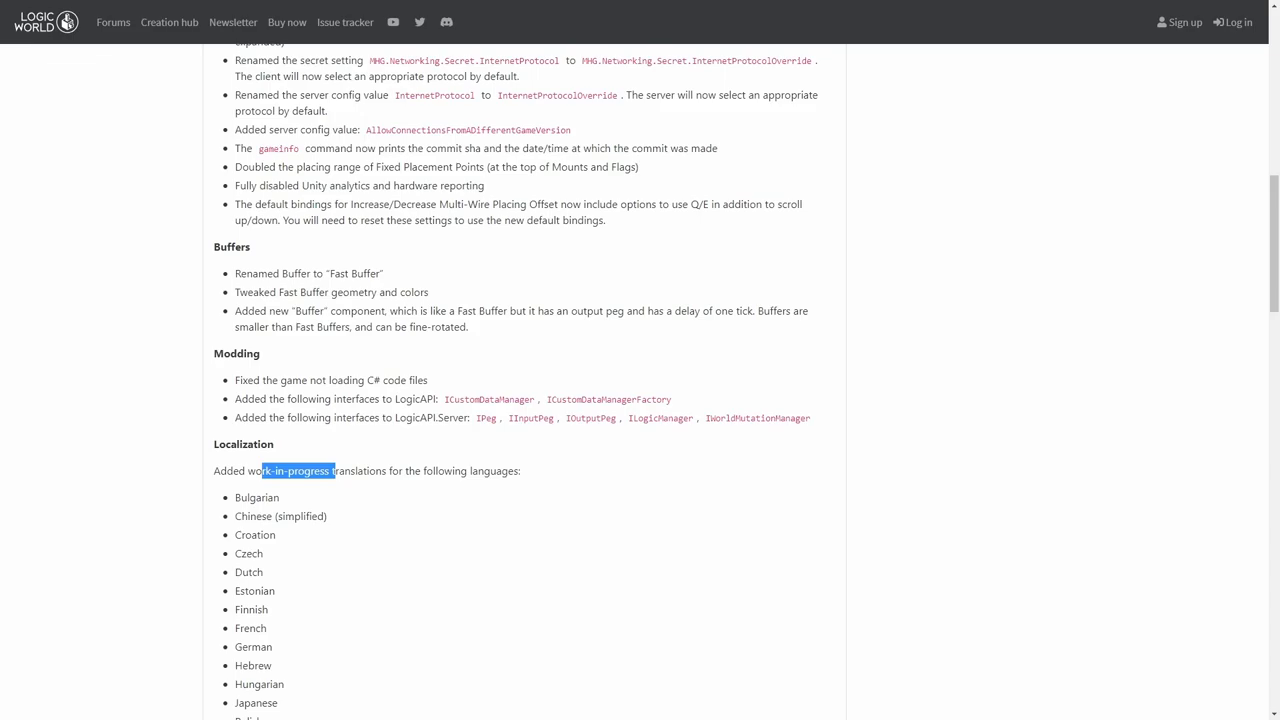
scroll("up", 3)
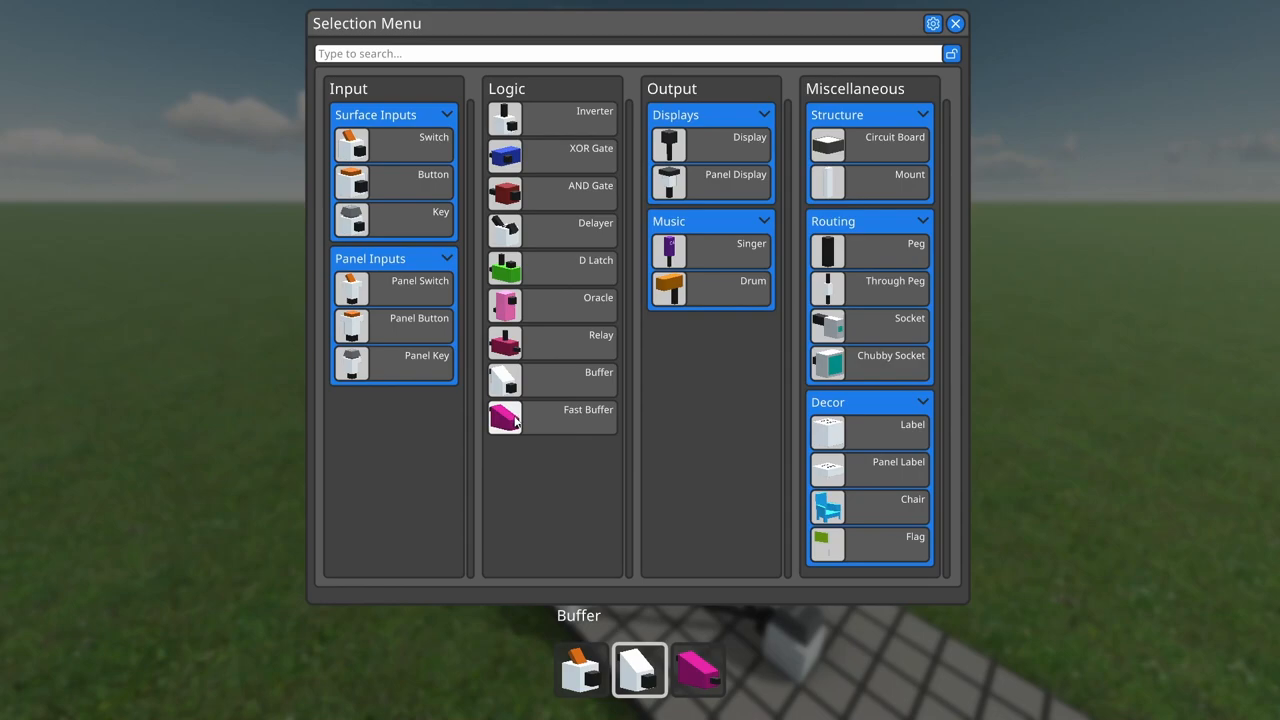
mouse_move(565, 424)
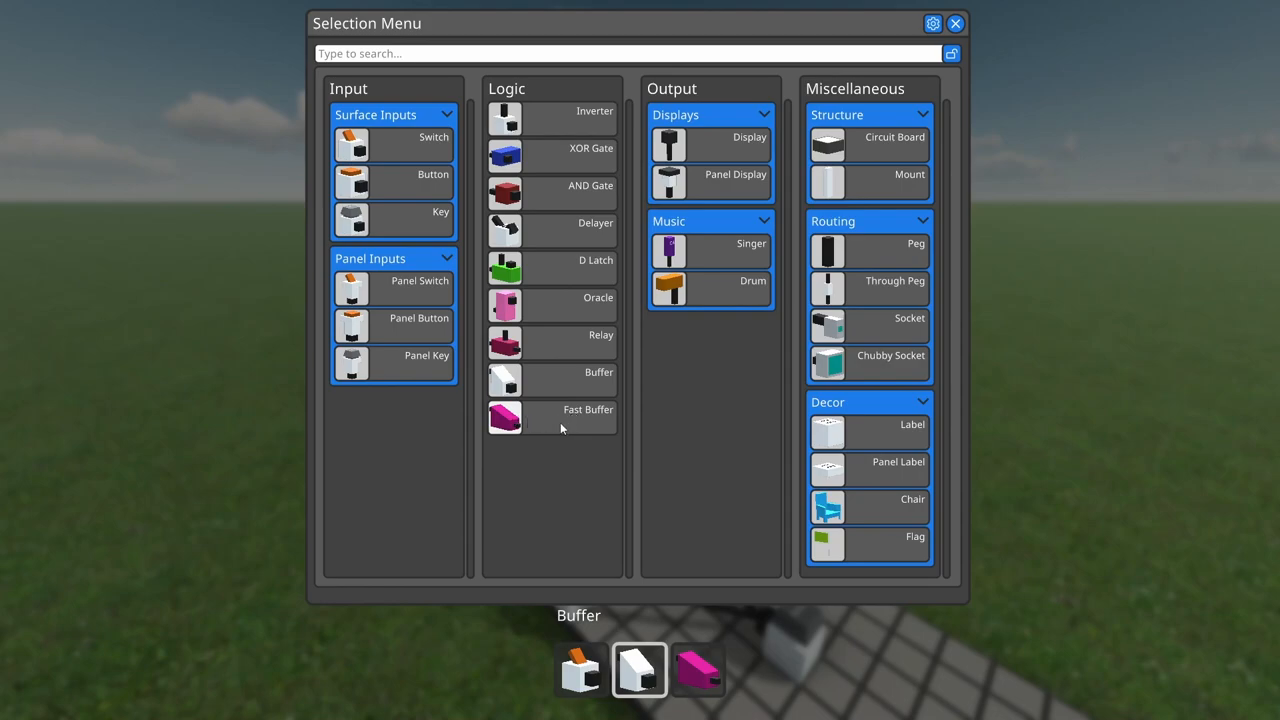
Close the Selection Menu to show the board of switches, Buffers and pink Fast Buffers.
left_click(954, 23)
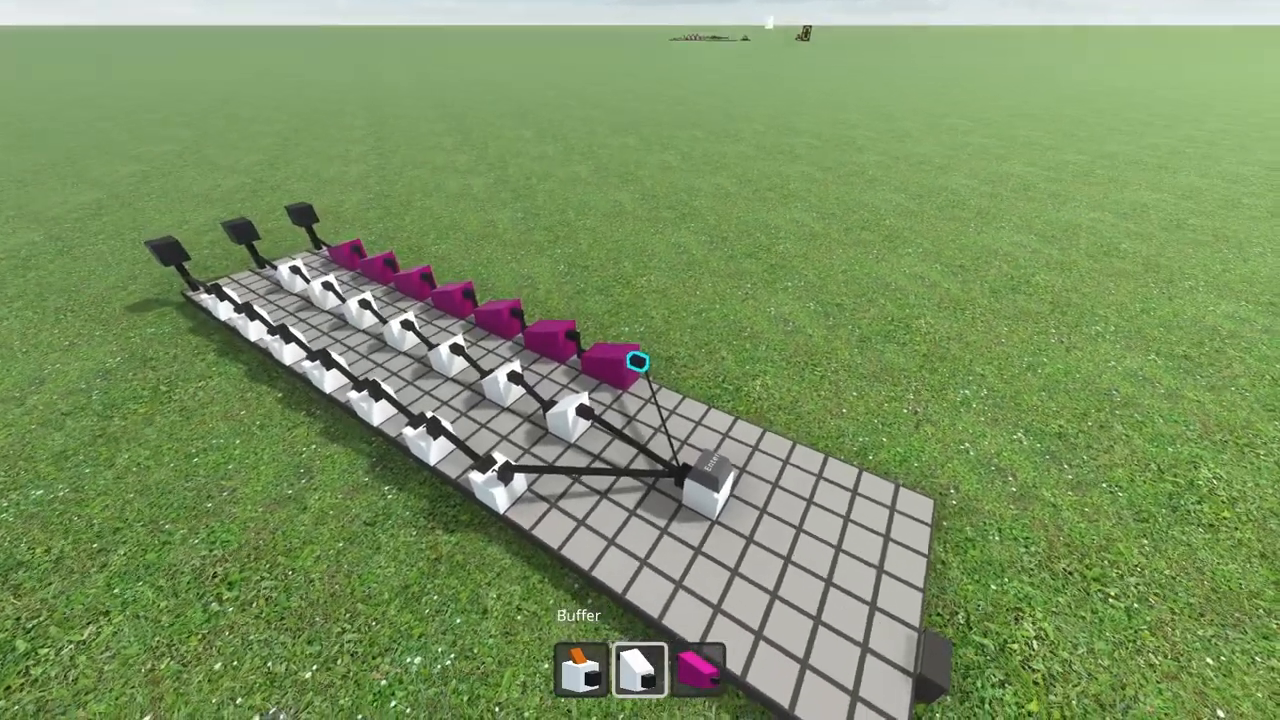